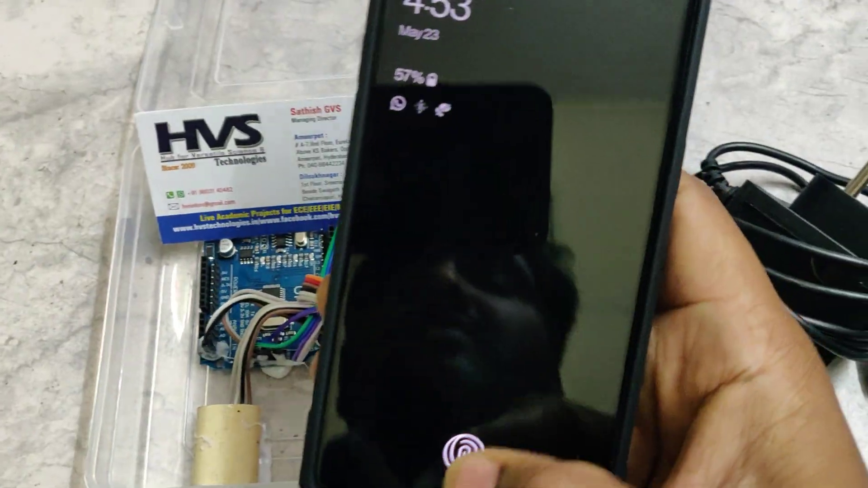
# Unlock the phone by fingerprint and scroll the app drawer to the Arduino Bluetooth apps.
pyautogui.click(454, 448)
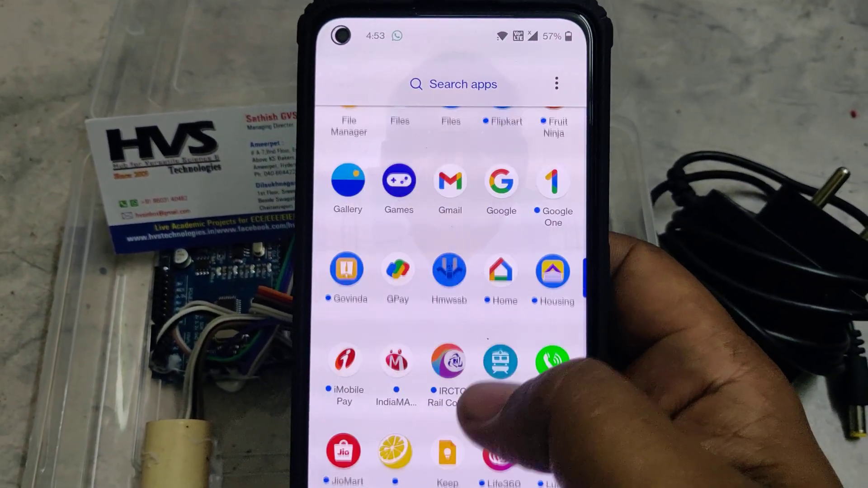
pyautogui.scroll(-3)
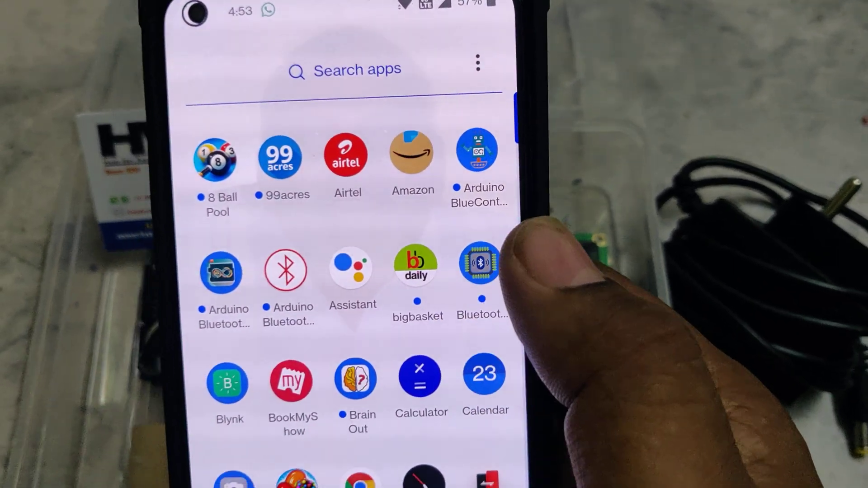
pyautogui.click(479, 271)
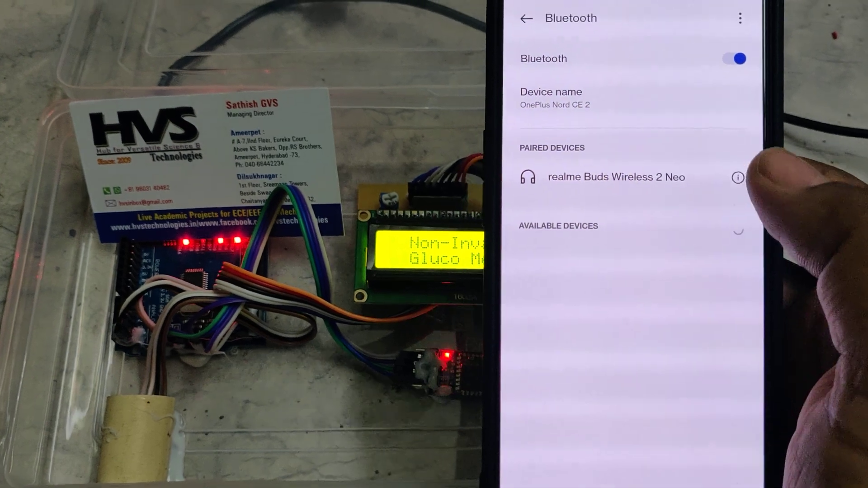